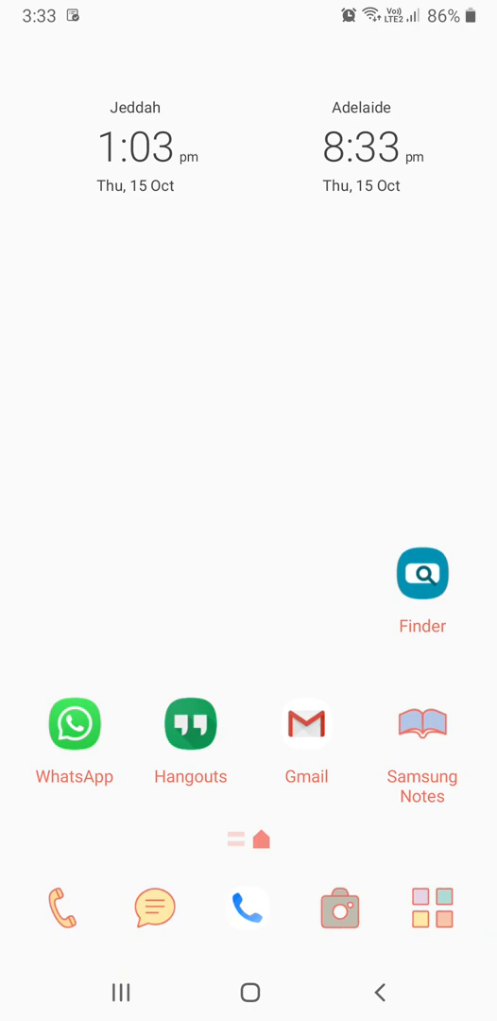
- Open Google Play Store from the app drawer with its app search showing
{"action": "scroll", "scroll_direction": "up", "scroll_amount": 3}
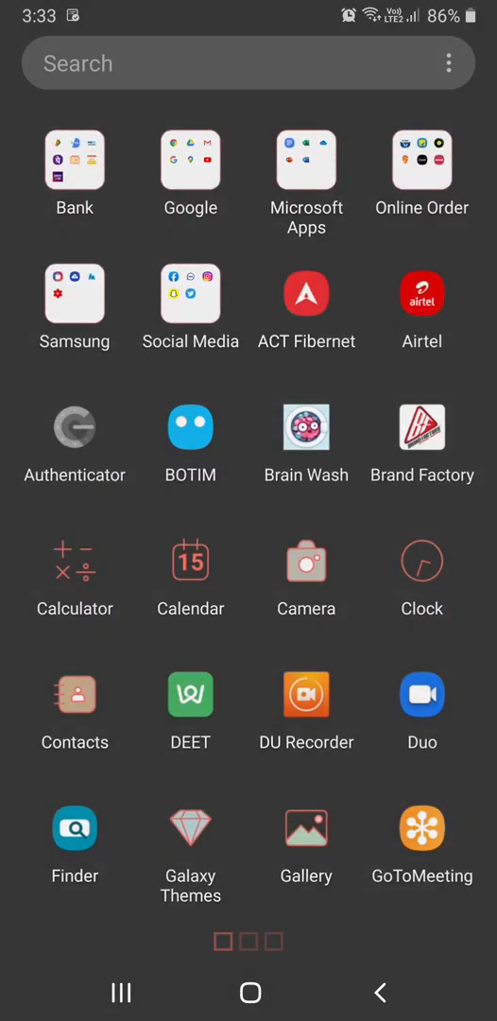
{"action": "scroll", "scroll_direction": "left", "scroll_amount": 3}
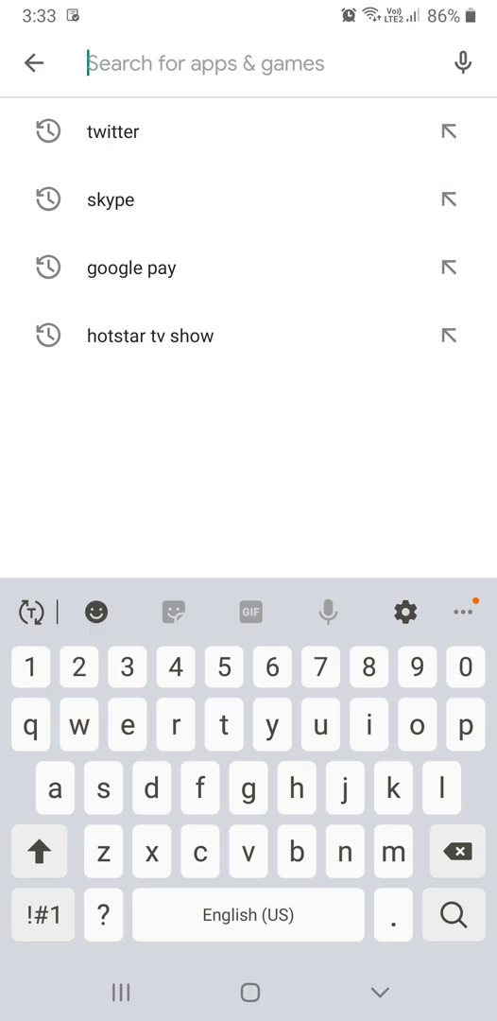
- Search 'what', pick WhatsApp Messenger and read its full what's new and description
{"action": "type", "text": "what"}
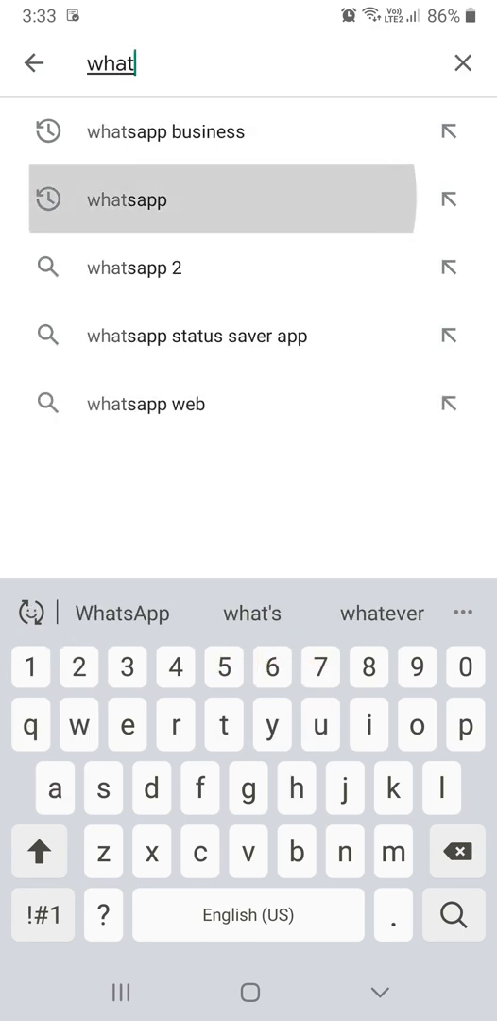
{"action": "left_click", "coordinate": [123, 199]}
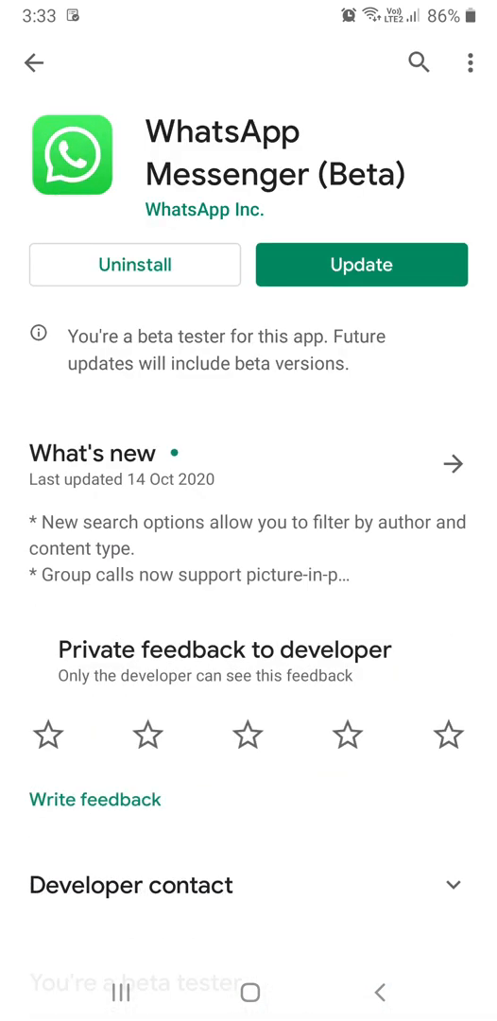
{"action": "left_click", "coordinate": [362, 265]}
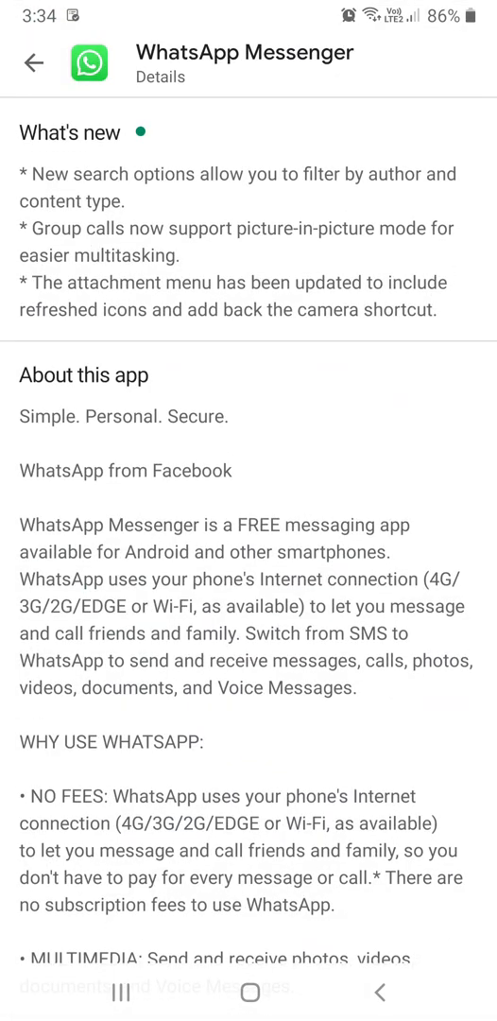
{"action": "scroll", "scroll_direction": "down", "scroll_amount": 3}
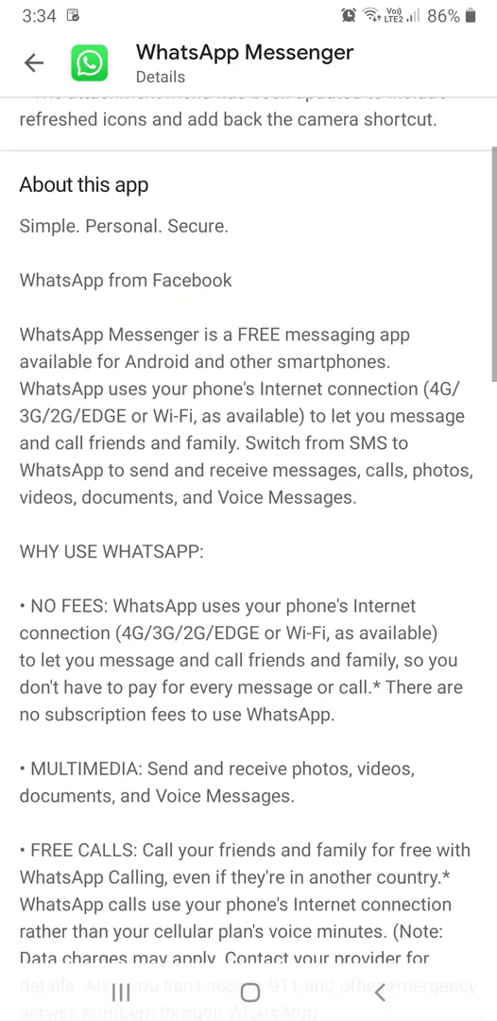
{"action": "scroll", "scroll_direction": "down", "scroll_amount": 3}
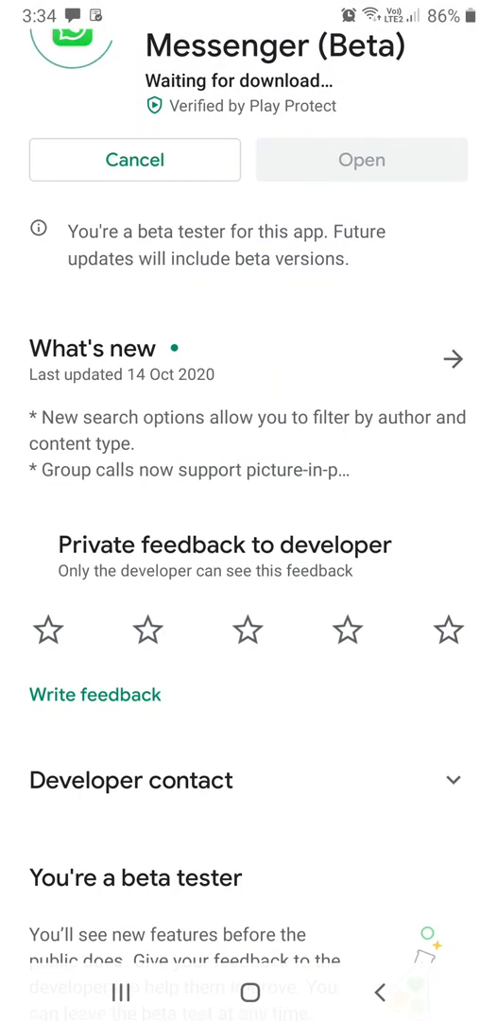
- Scroll WhatsApp's details to App info, return to the app page and let the update download
{"action": "scroll", "scroll_direction": "down", "scroll_amount": 3}
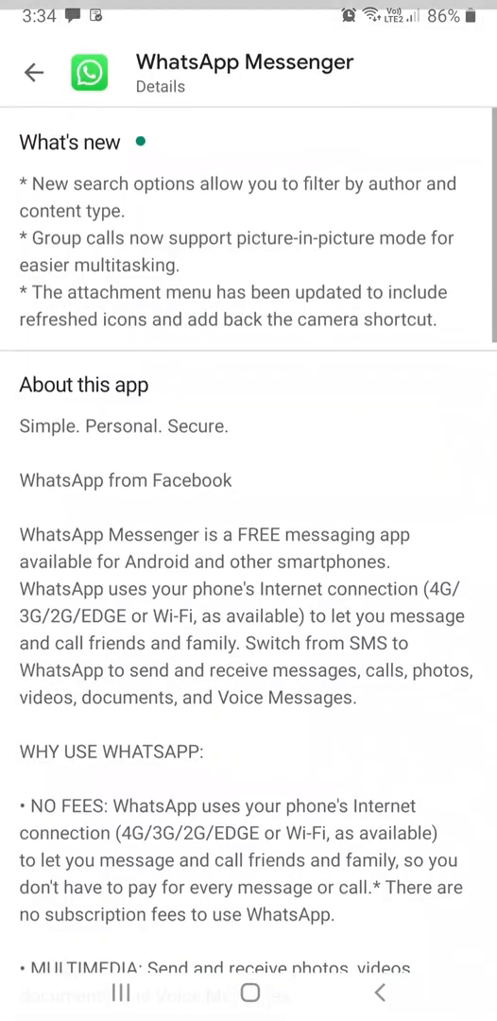
{"action": "scroll", "scroll_direction": "down", "scroll_amount": 3}
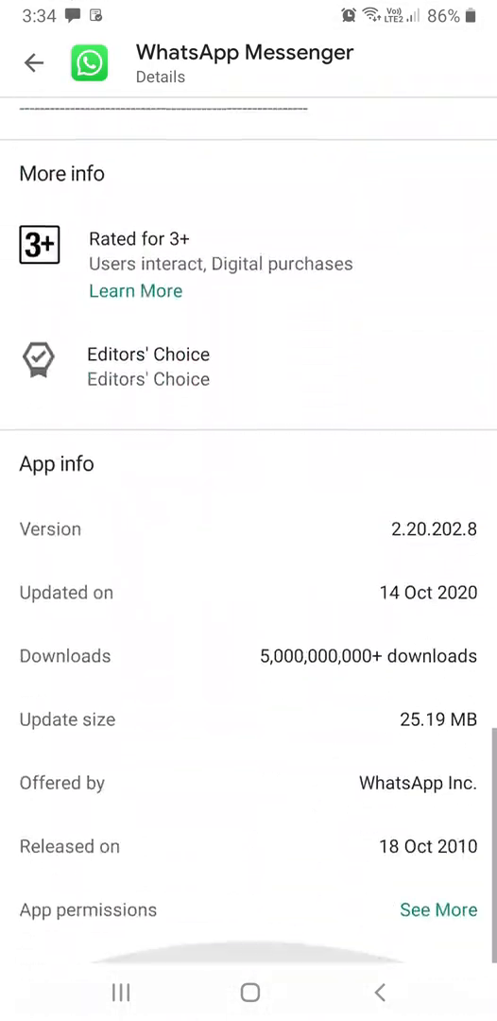
{"action": "scroll", "scroll_direction": "down", "scroll_amount": 3}
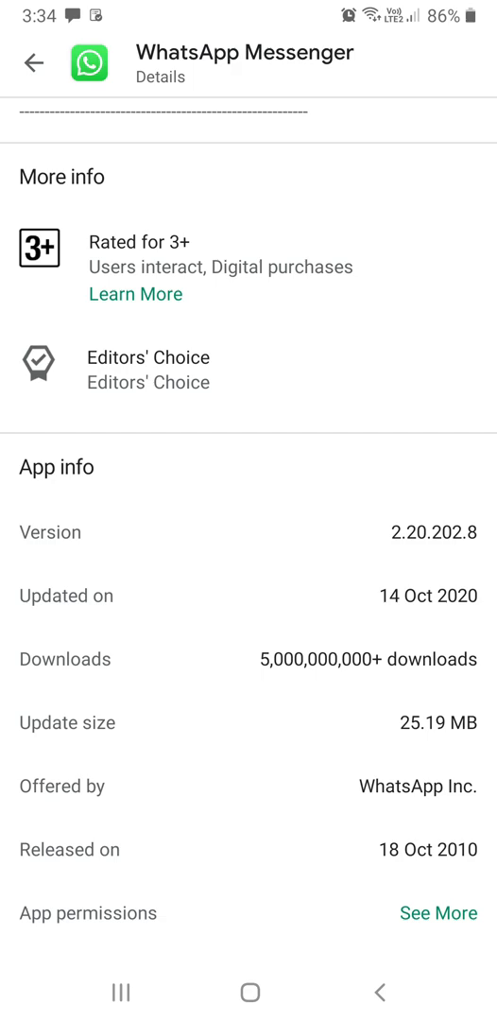
{"action": "left_click", "coordinate": [379, 992]}
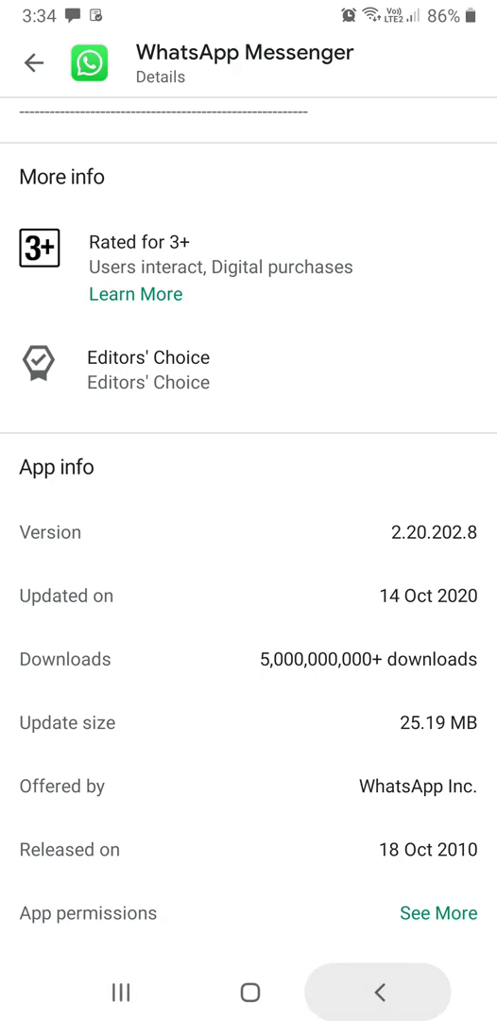
{"action": "left_click", "coordinate": [33, 62]}
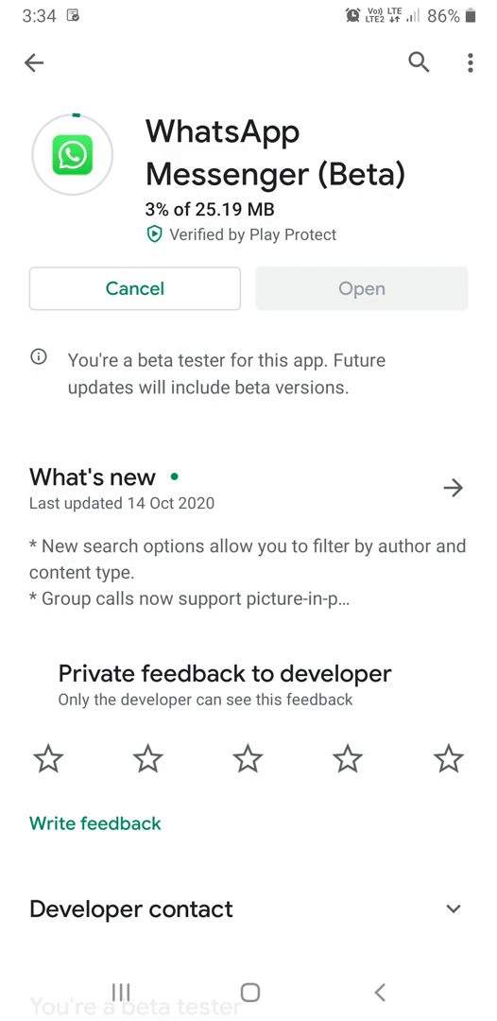
{"action": "scroll", "scroll_direction": "down", "scroll_amount": 3}
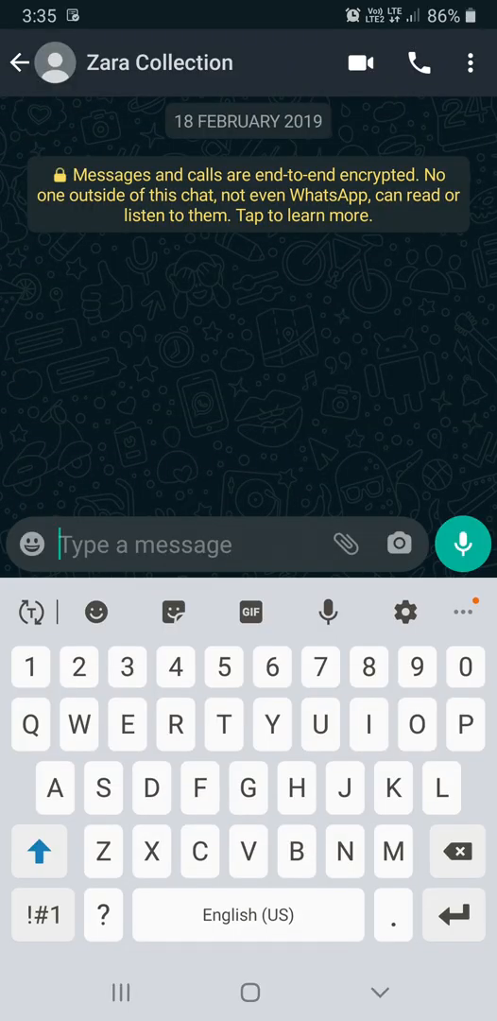
- Attach a Room from the WhatsApp chat's paperclip menu and continue in Messenger
{"action": "left_click", "coordinate": [349, 545]}
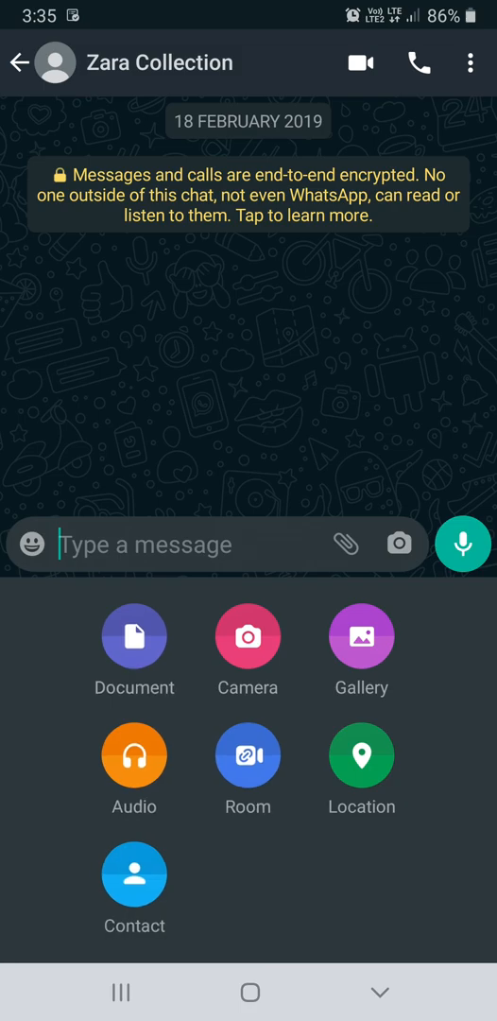
{"action": "left_click", "coordinate": [248, 755]}
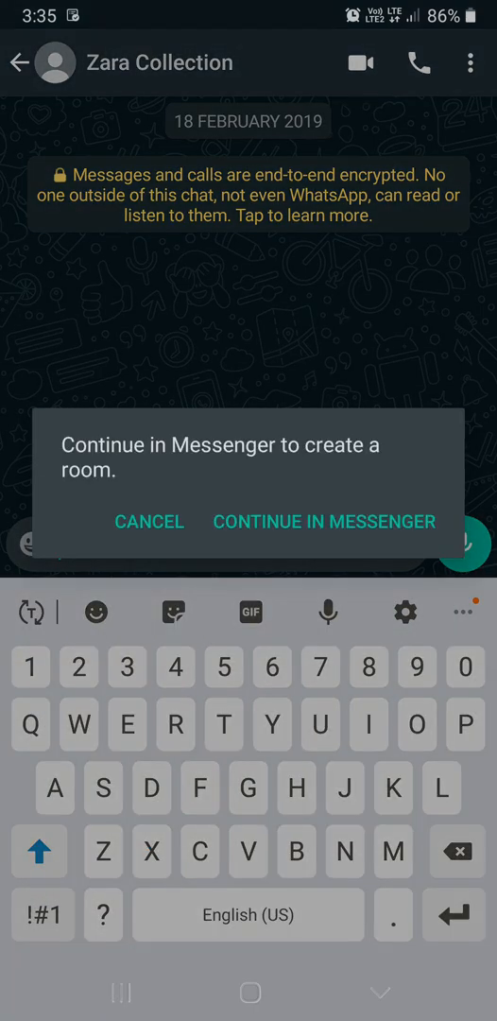
{"action": "left_click", "coordinate": [149, 521]}
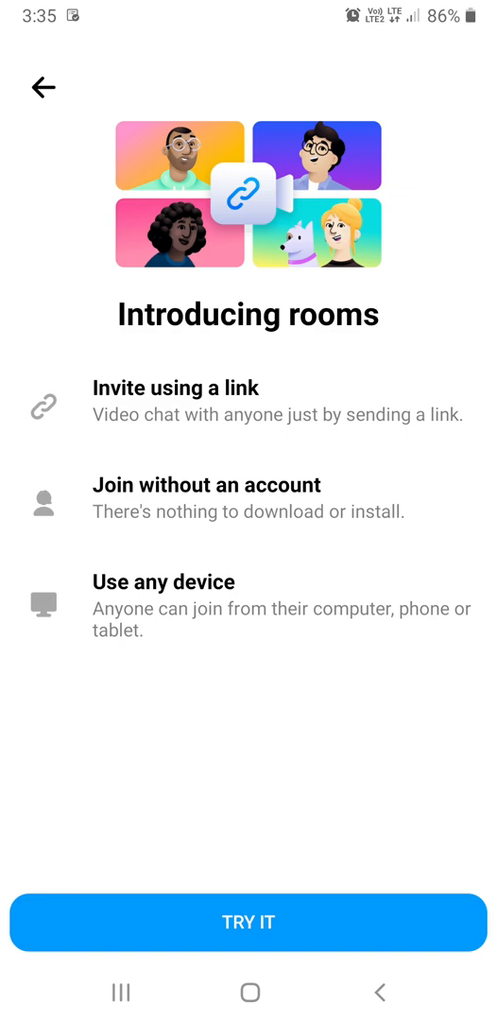
- Get past the Messenger rooms introduction and create the room as Mohd Rashid
{"action": "left_click", "coordinate": [249, 922]}
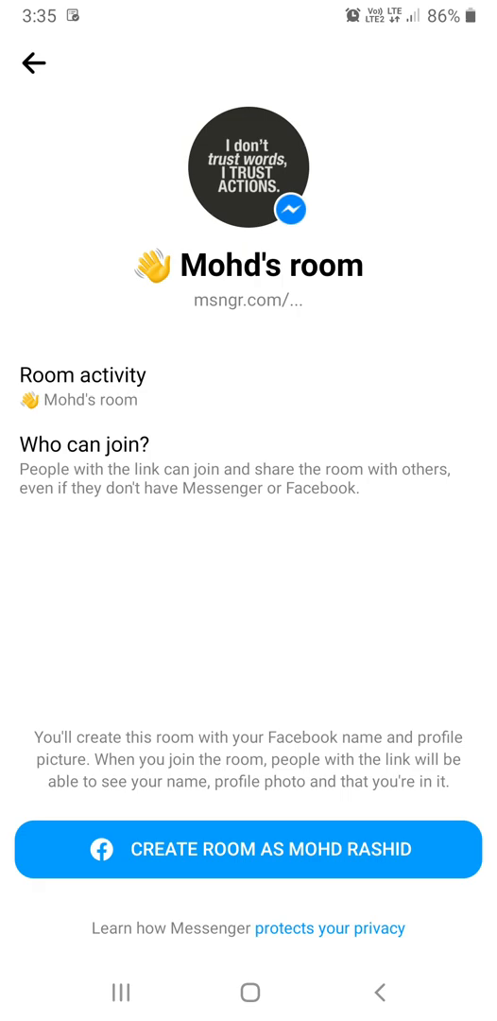
{"action": "left_click", "coordinate": [248, 849]}
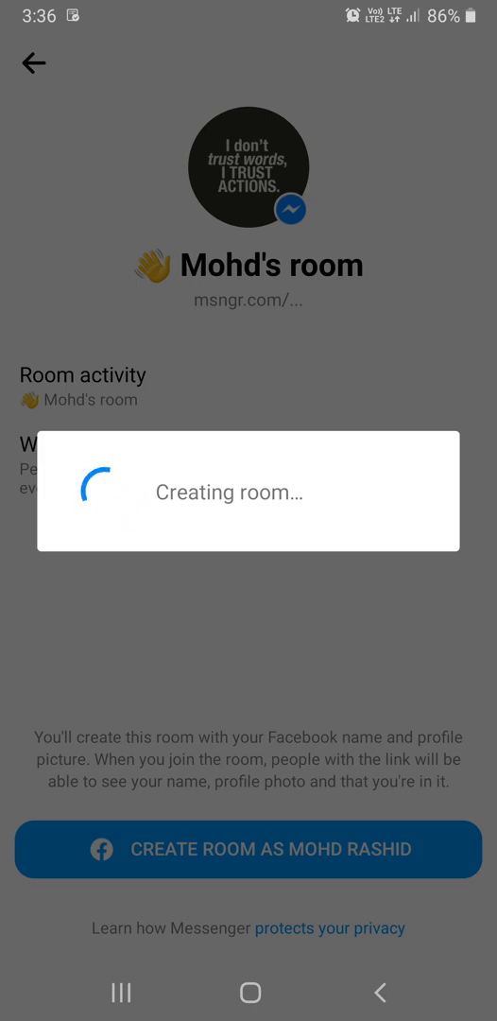
- Turn on Wi-Fi from quick settings and retry Create Room until Mohd's room exists
{"action": "left_click_drag", "start_coordinate": [248, 5], "coordinate": [249, 378]}
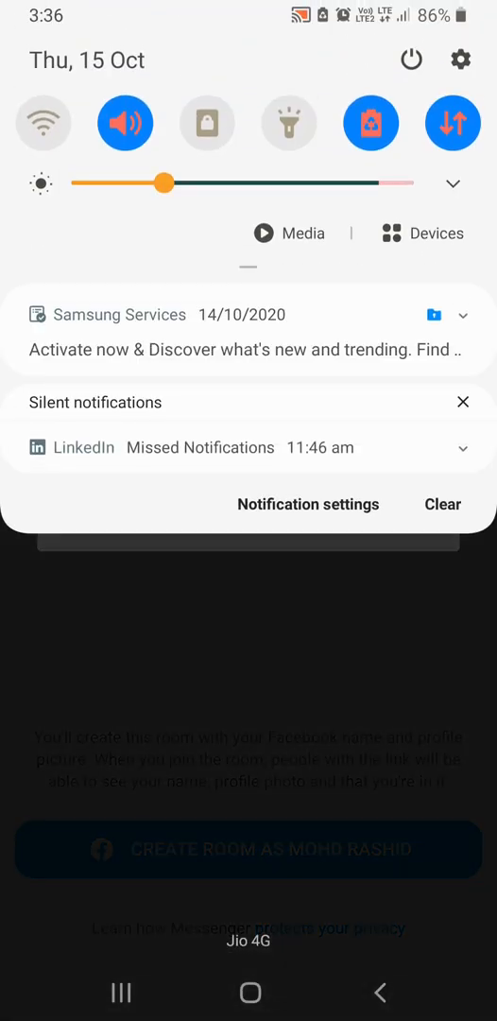
{"action": "left_click", "coordinate": [248, 849]}
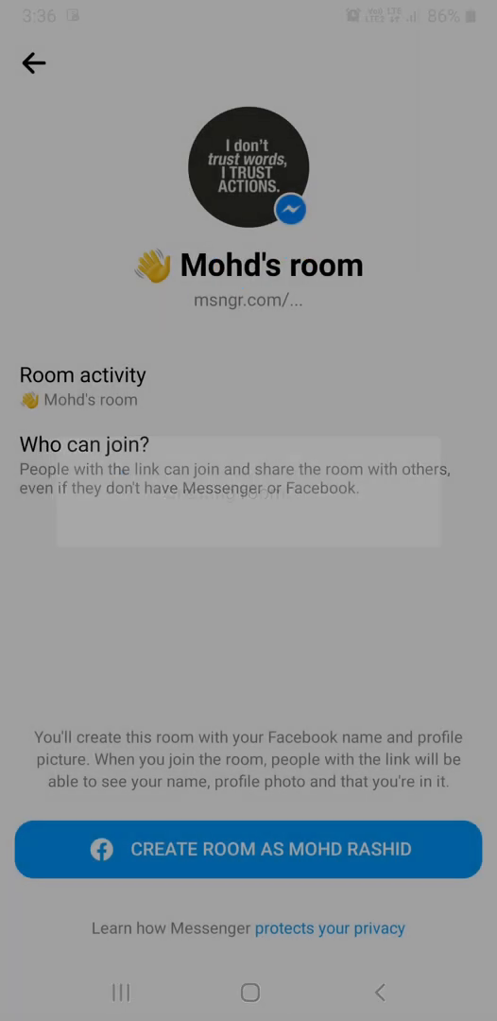
{"action": "left_click", "coordinate": [248, 849]}
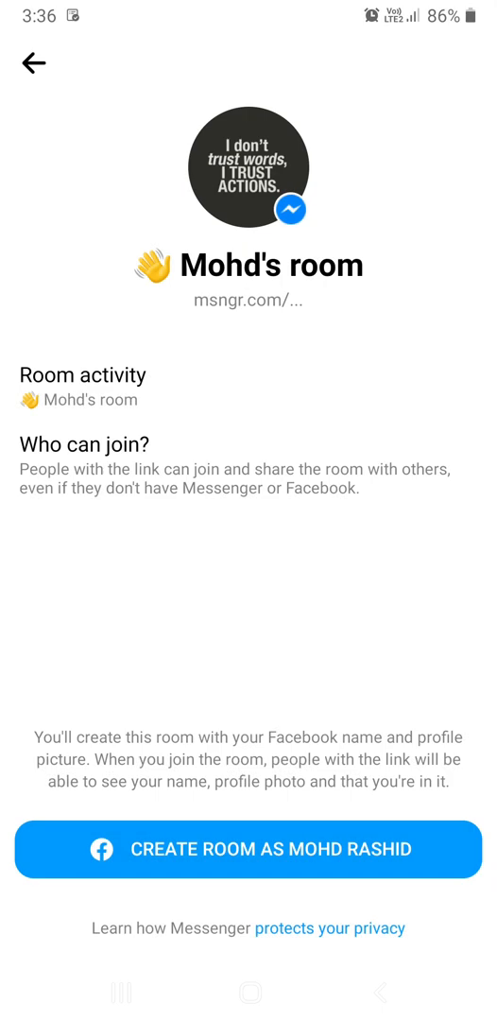
{"action": "left_click", "coordinate": [249, 849]}
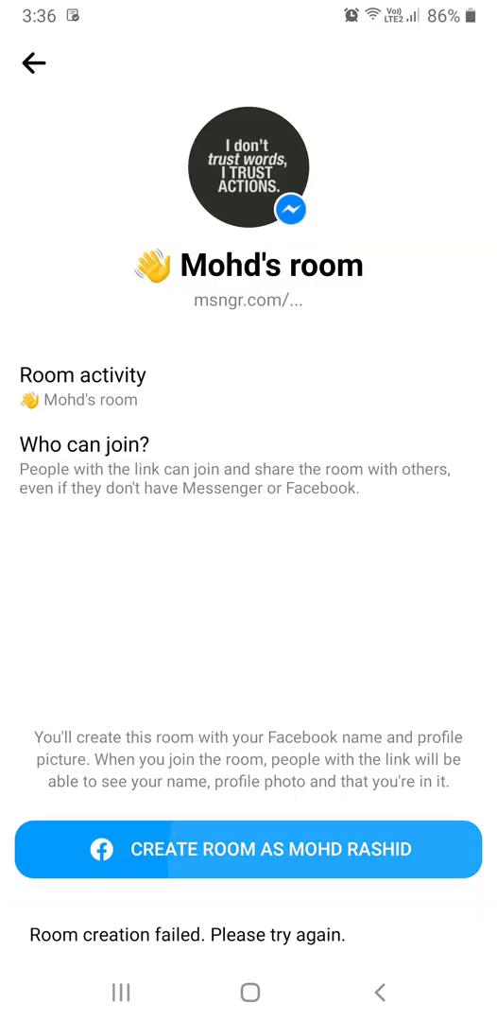
{"action": "left_click", "coordinate": [248, 848]}
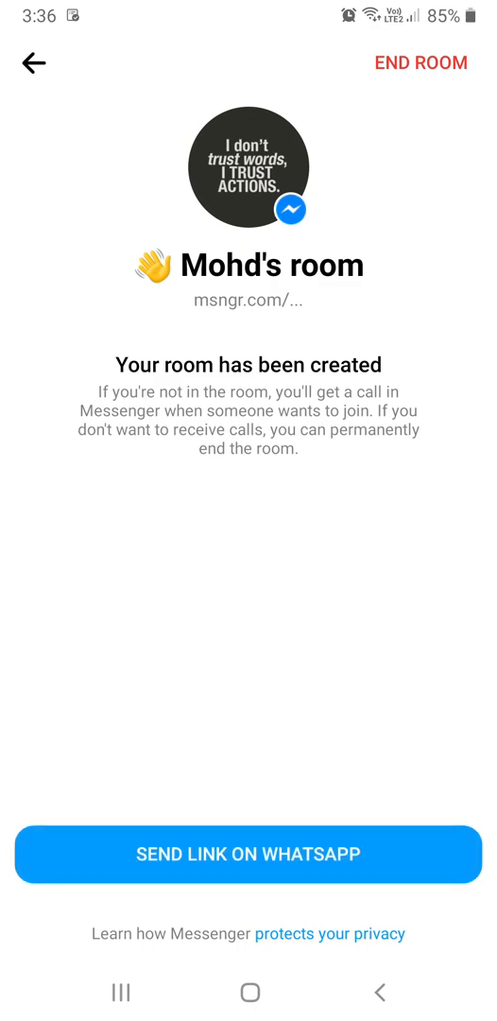
- Share the room link to WhatsApp and send it in the Zara Collection chat
{"action": "left_click", "coordinate": [249, 855]}
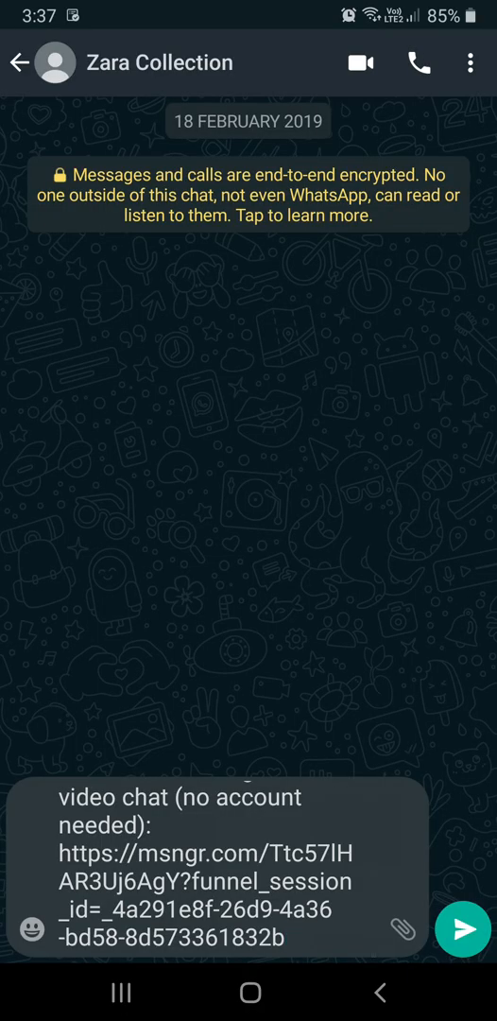
{"action": "left_click", "coordinate": [462, 928]}
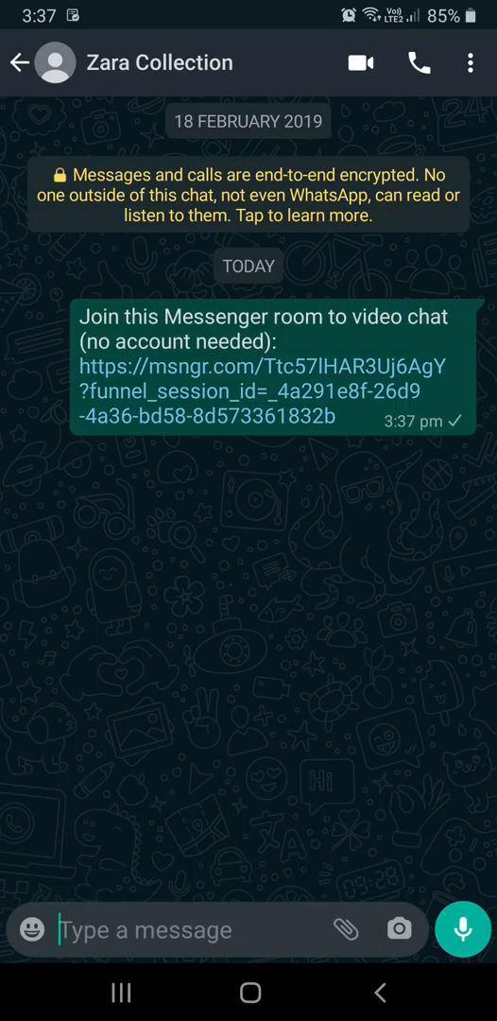